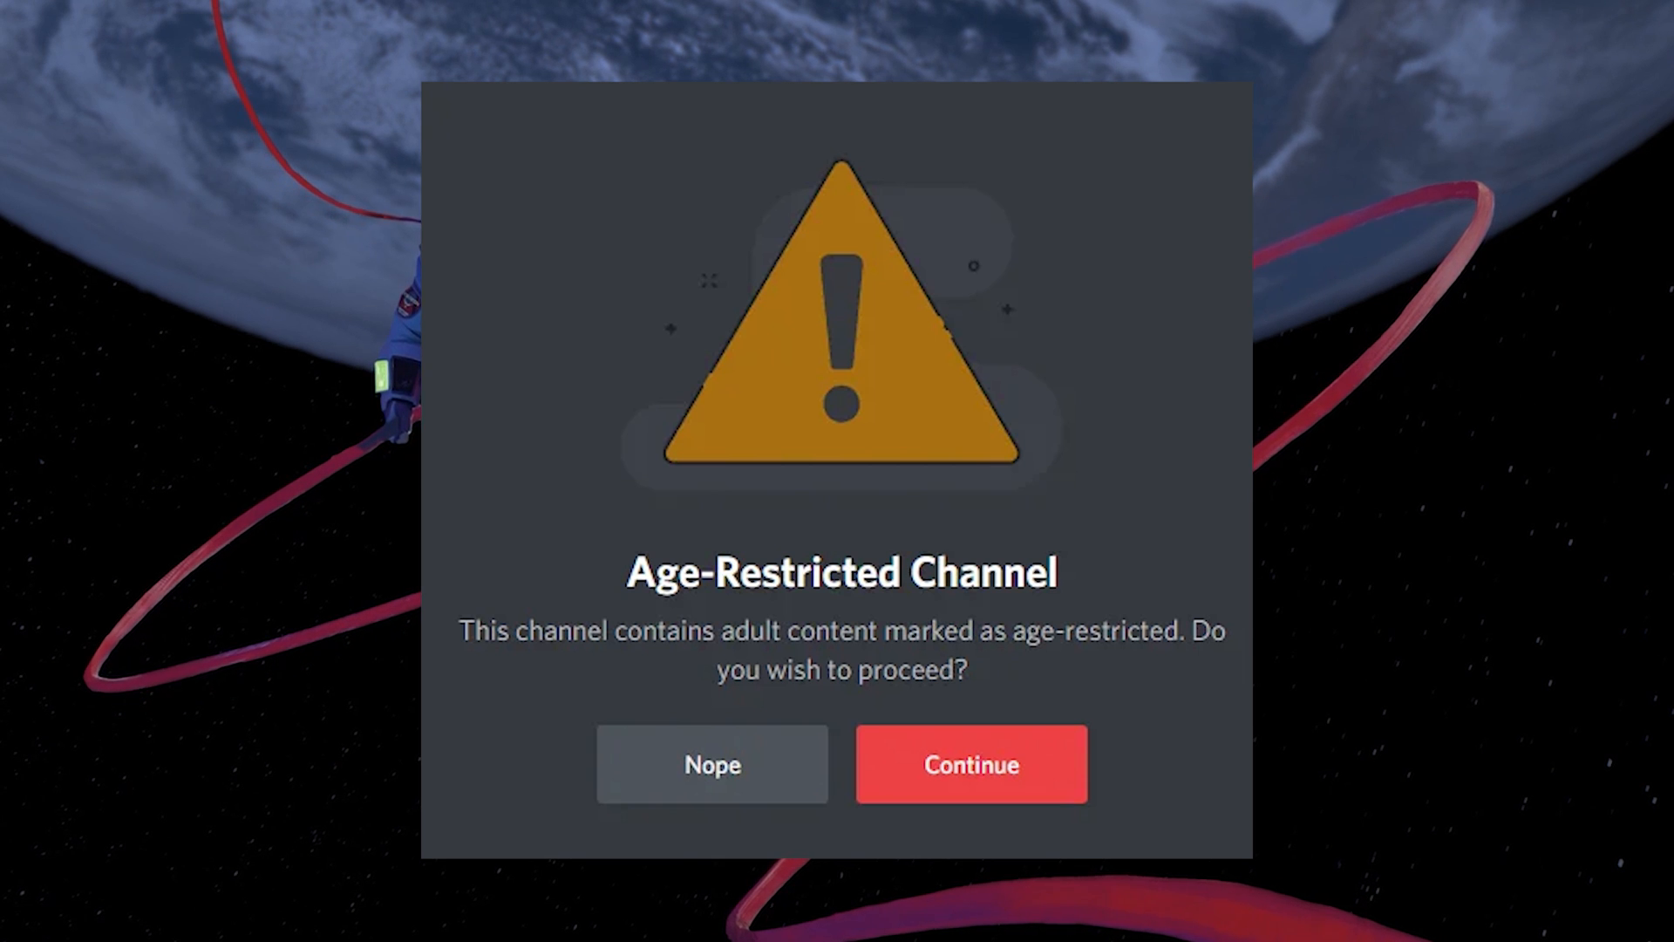
Step: Accept the Age-Restricted Channel warning to enter #games on the Wolf server
click(969, 764)
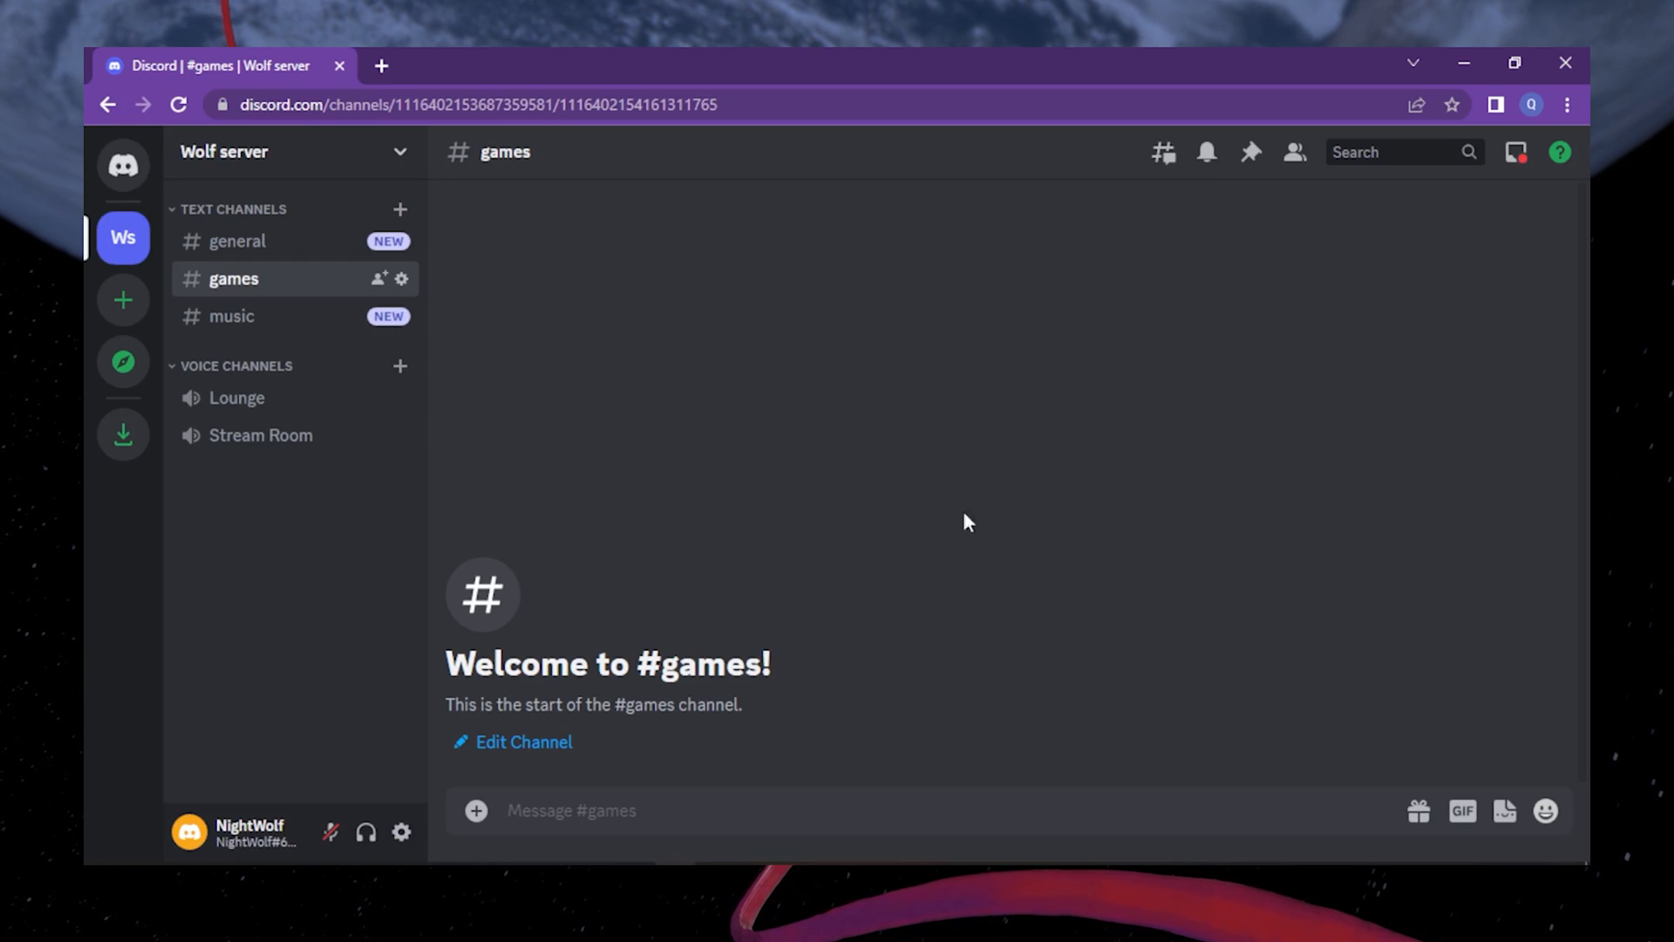
mouse_move(656, 490)
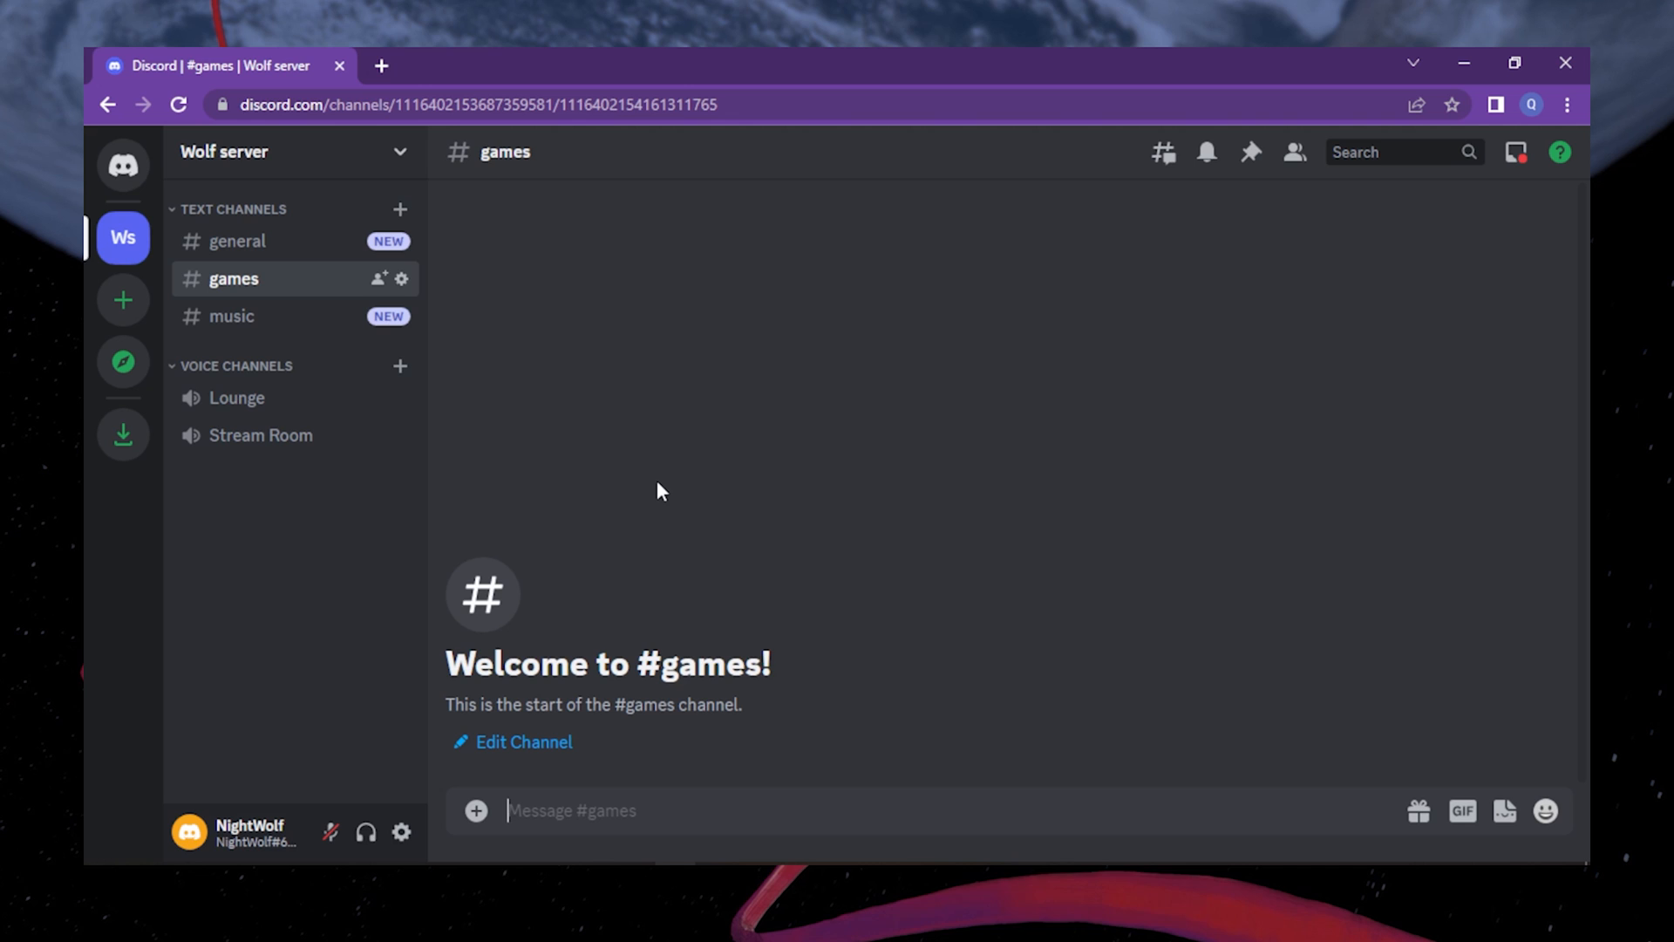
mouse_move(214, 75)
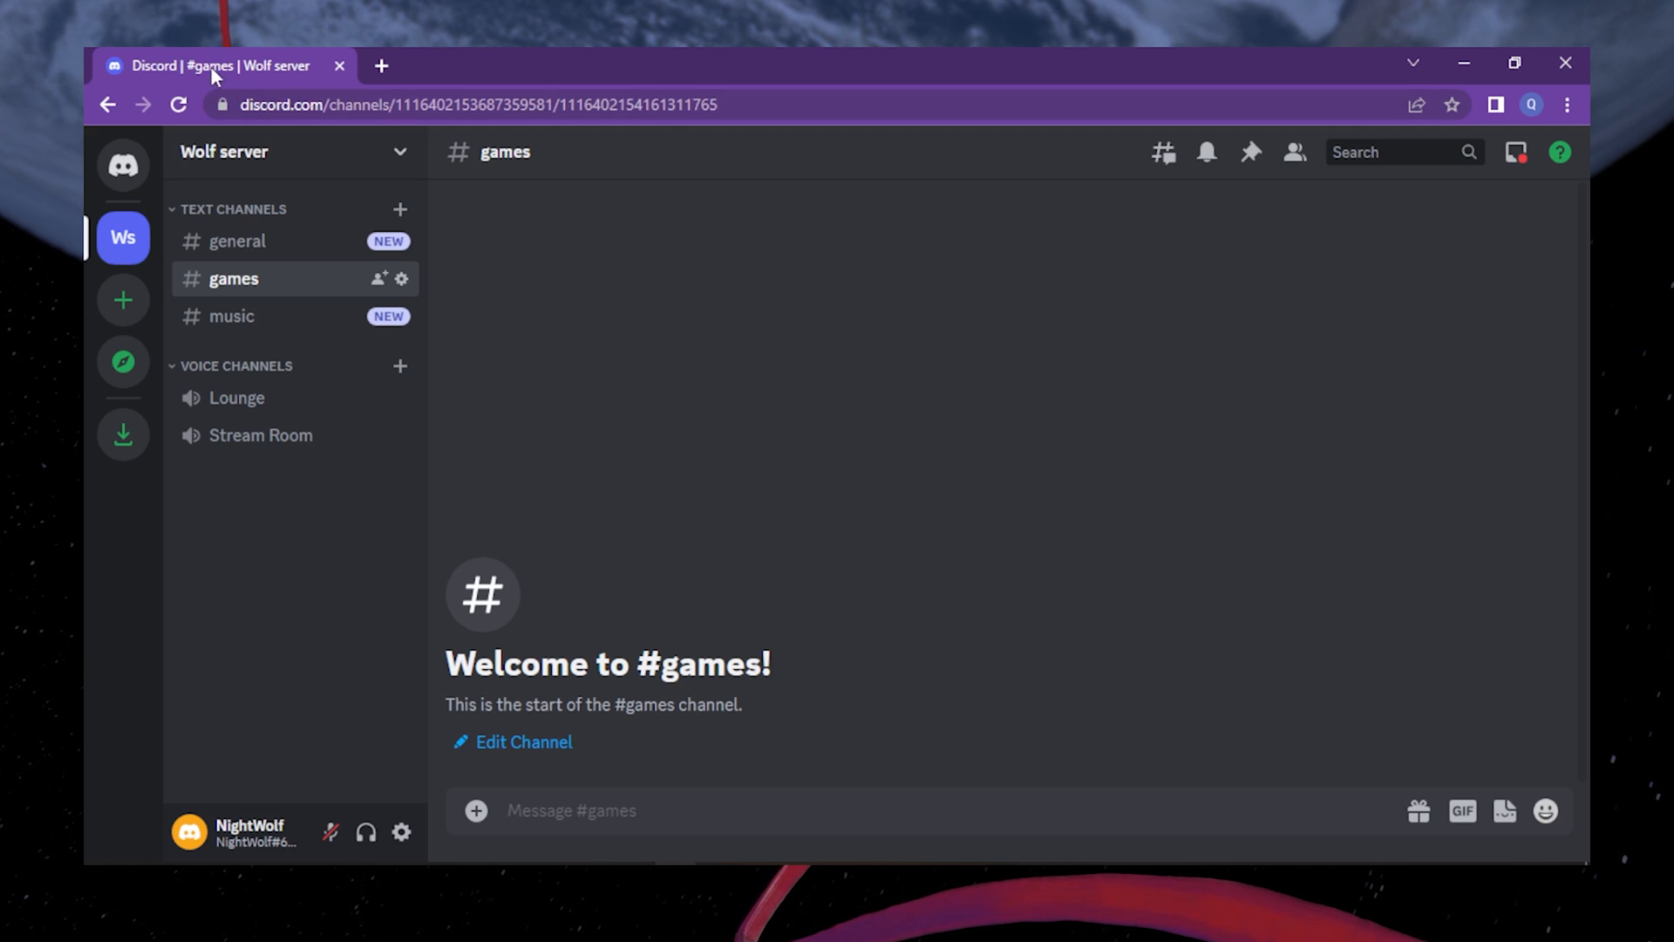
mouse_move(280, 76)
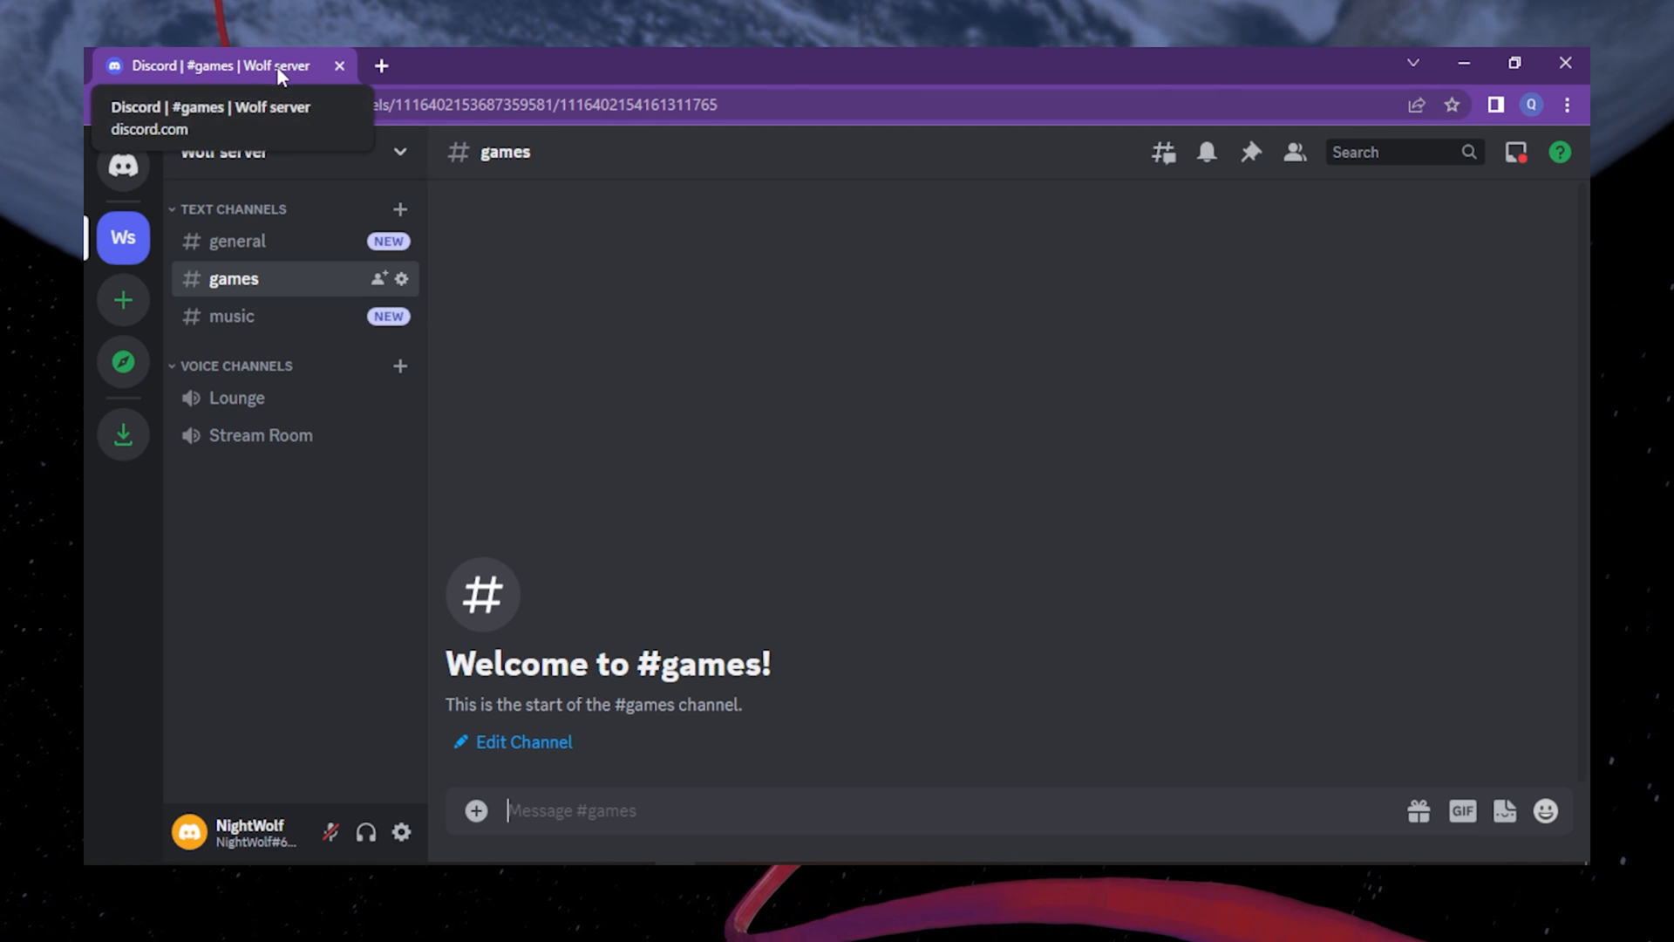
mouse_move(122, 300)
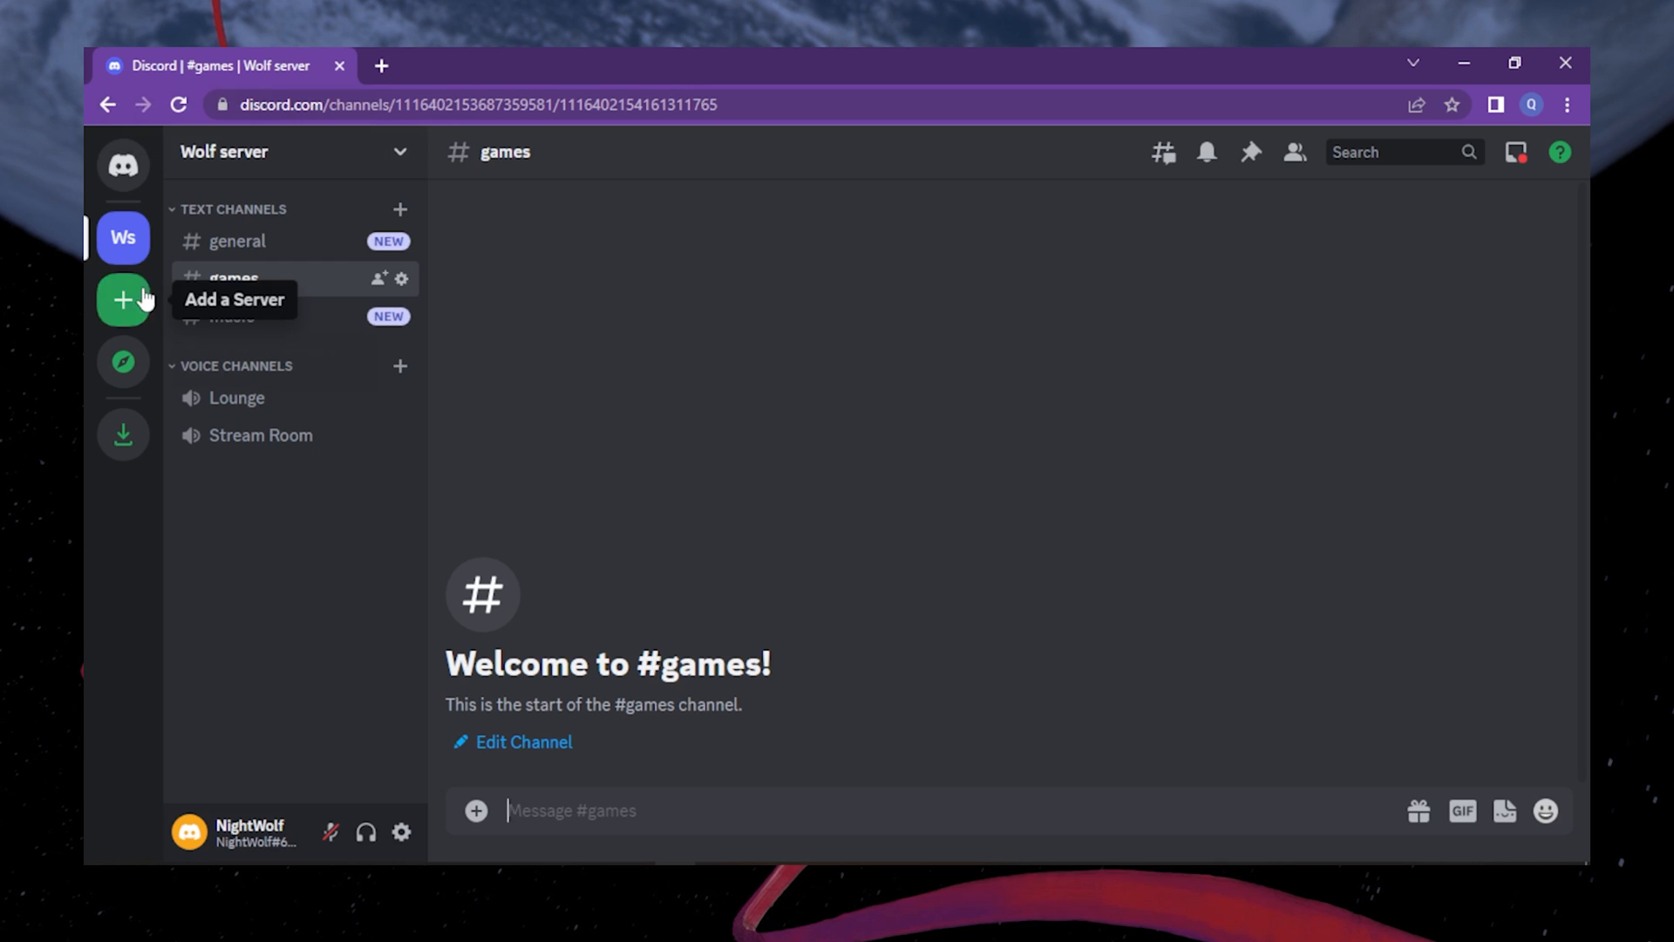
Step: Go to the Discord home to show Friends with the empty Add Friend form
click(122, 165)
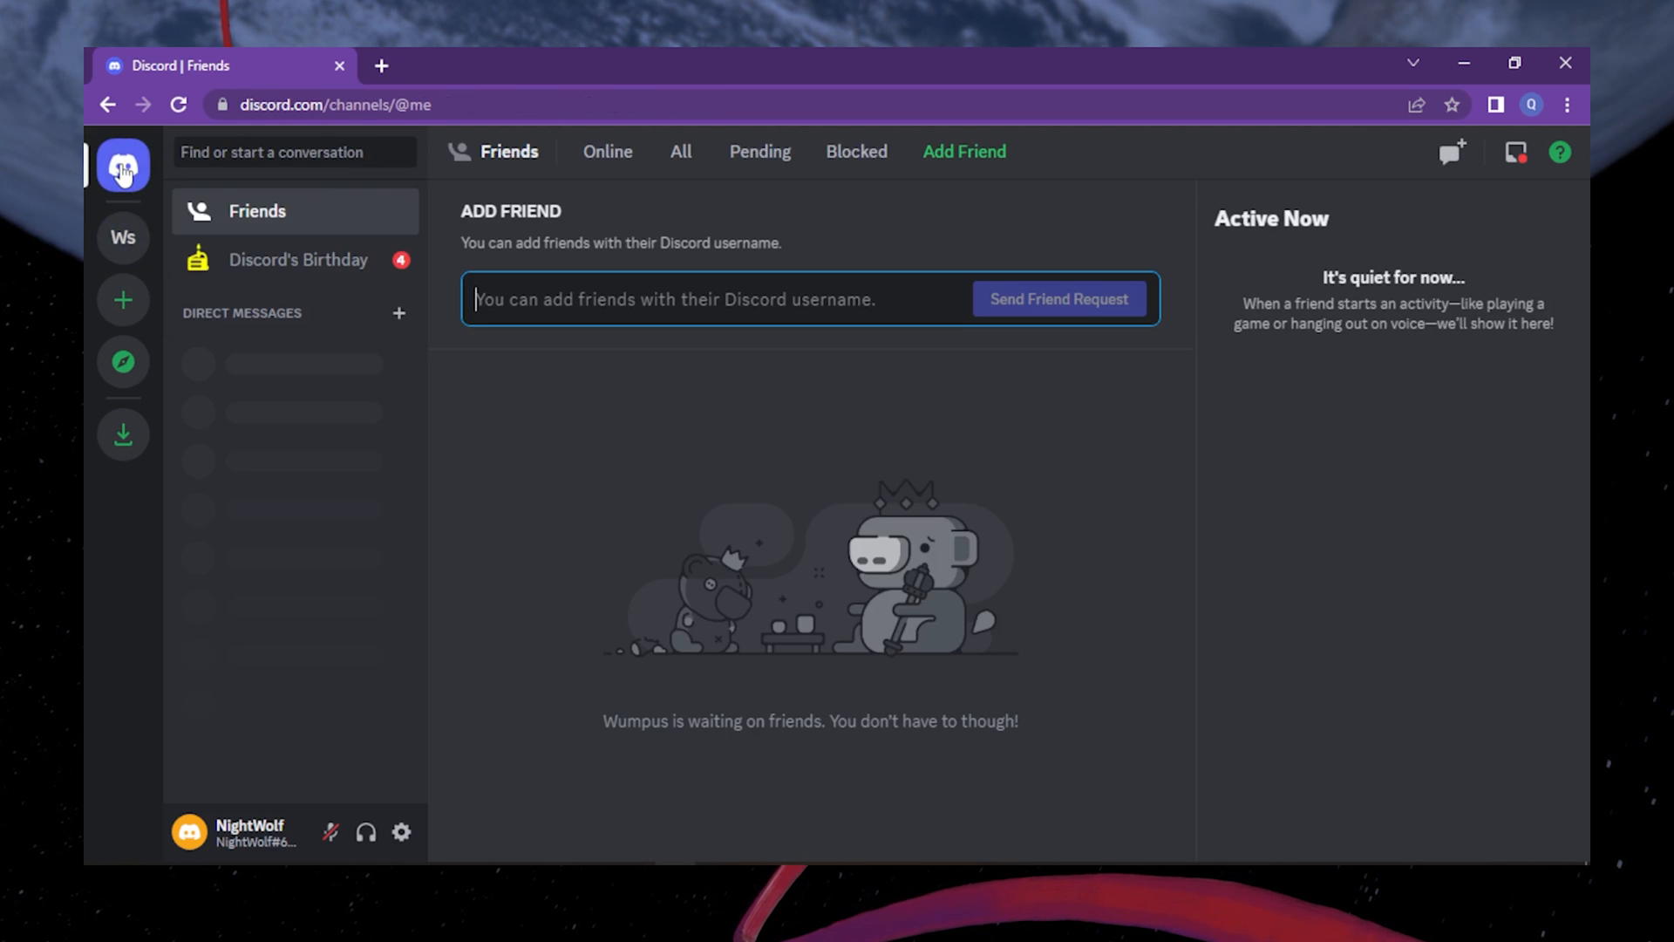
mouse_move(476, 614)
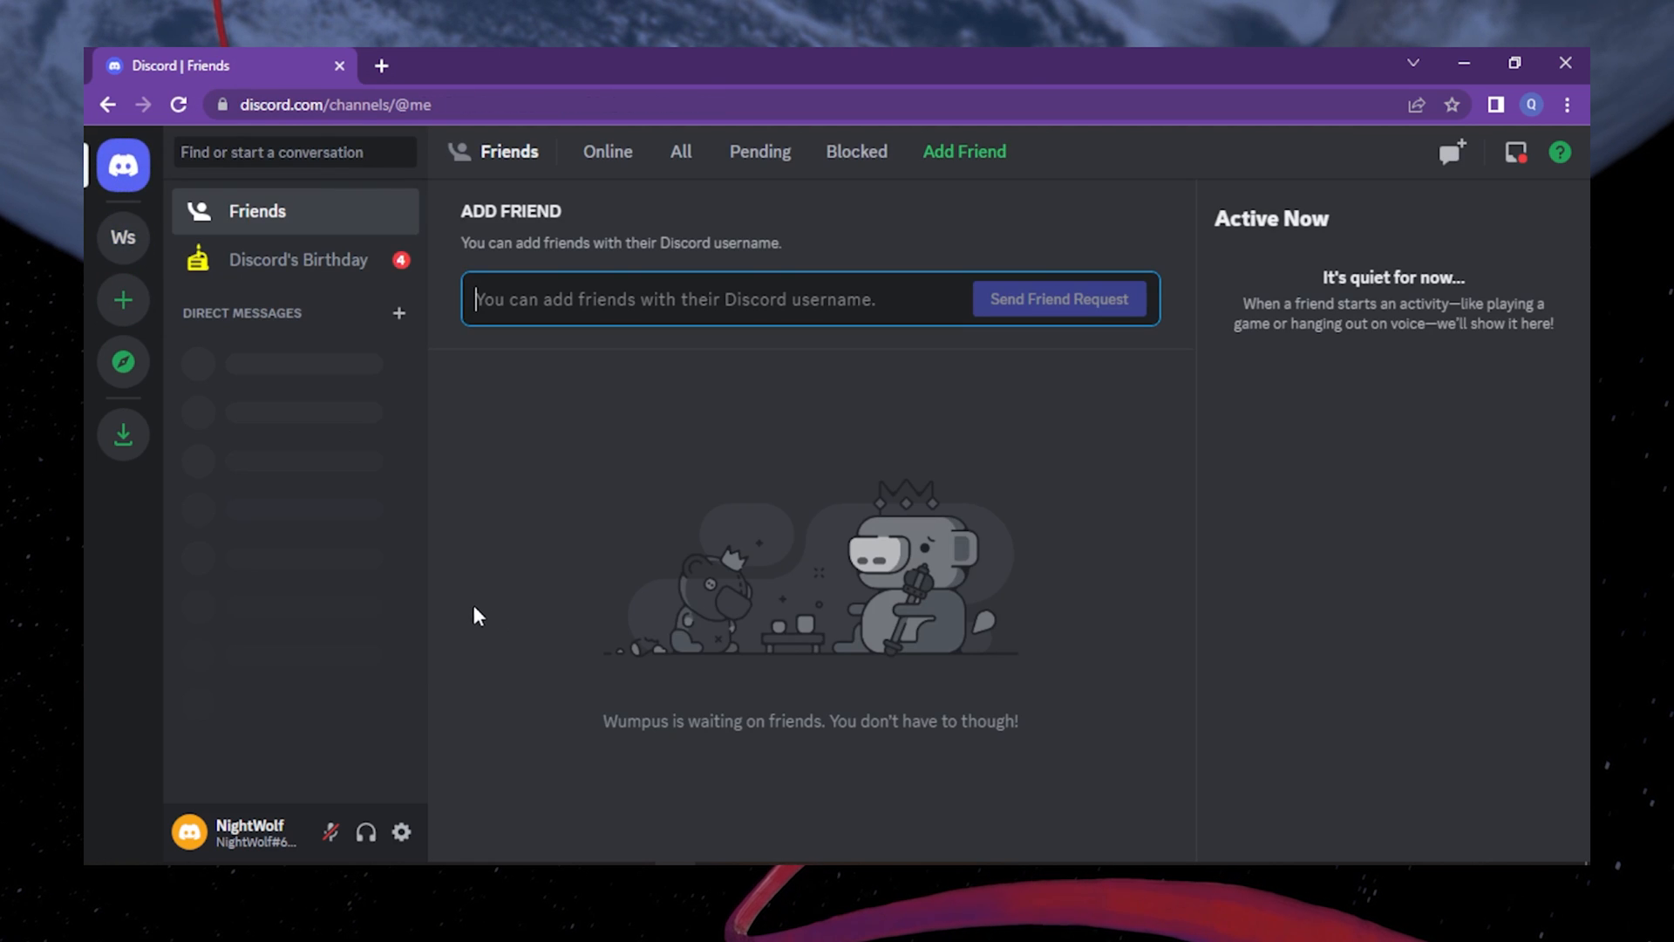
mouse_move(403, 831)
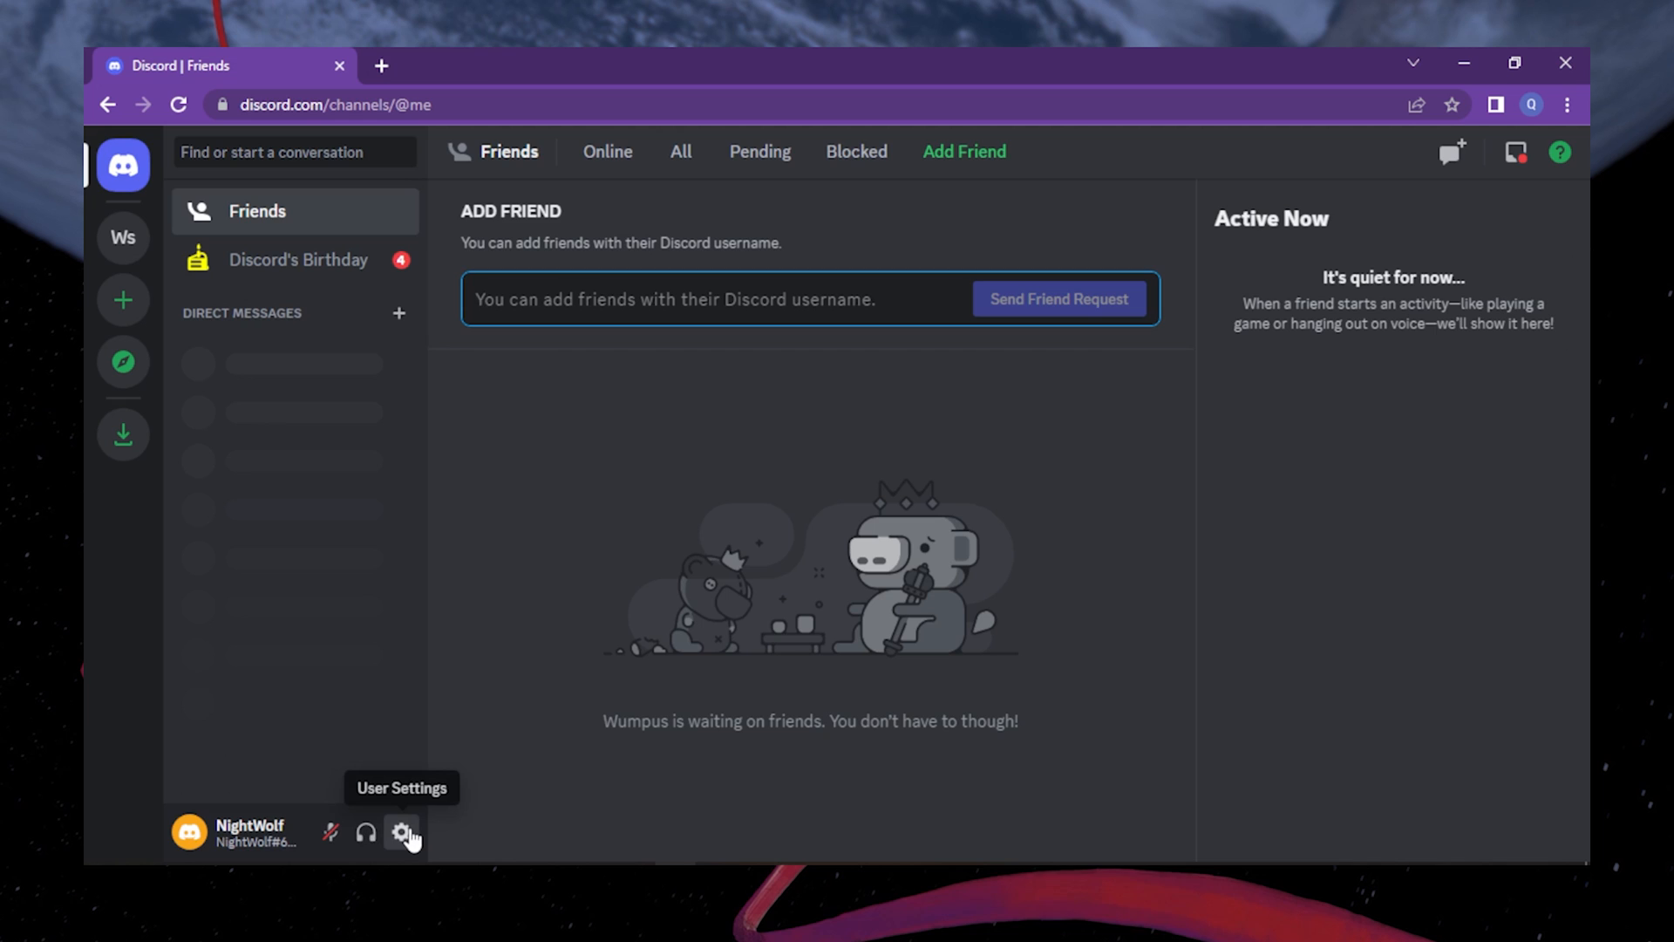
Step: Open User Settings from the gear icon, landing on My Account
click(403, 832)
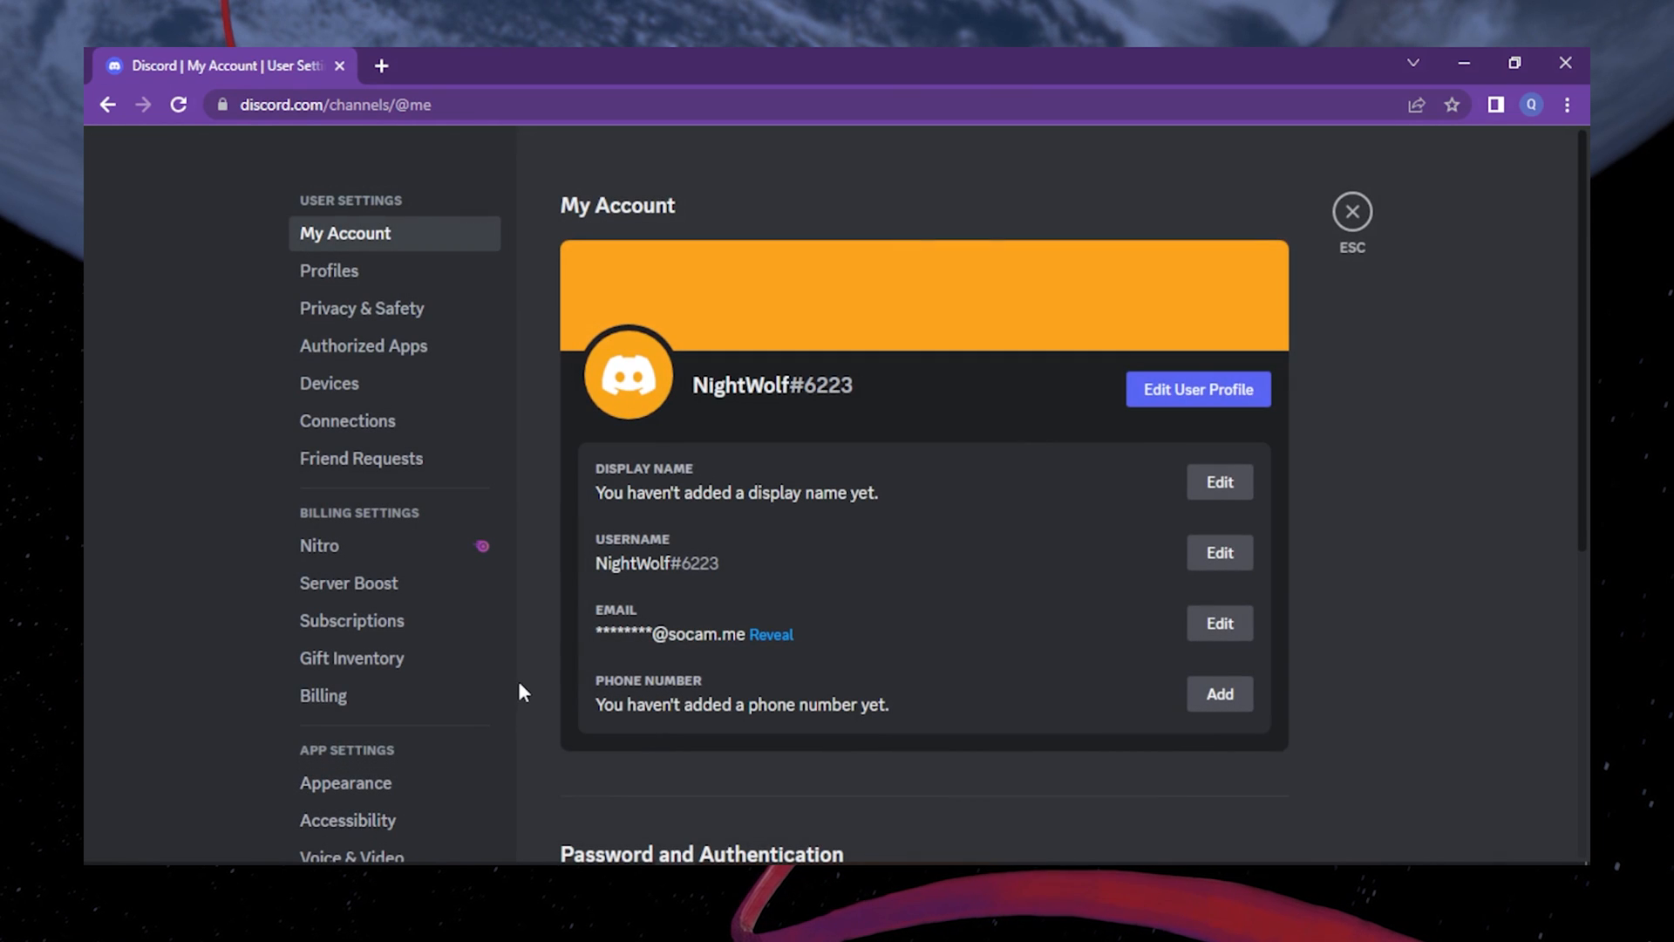
mouse_move(385, 420)
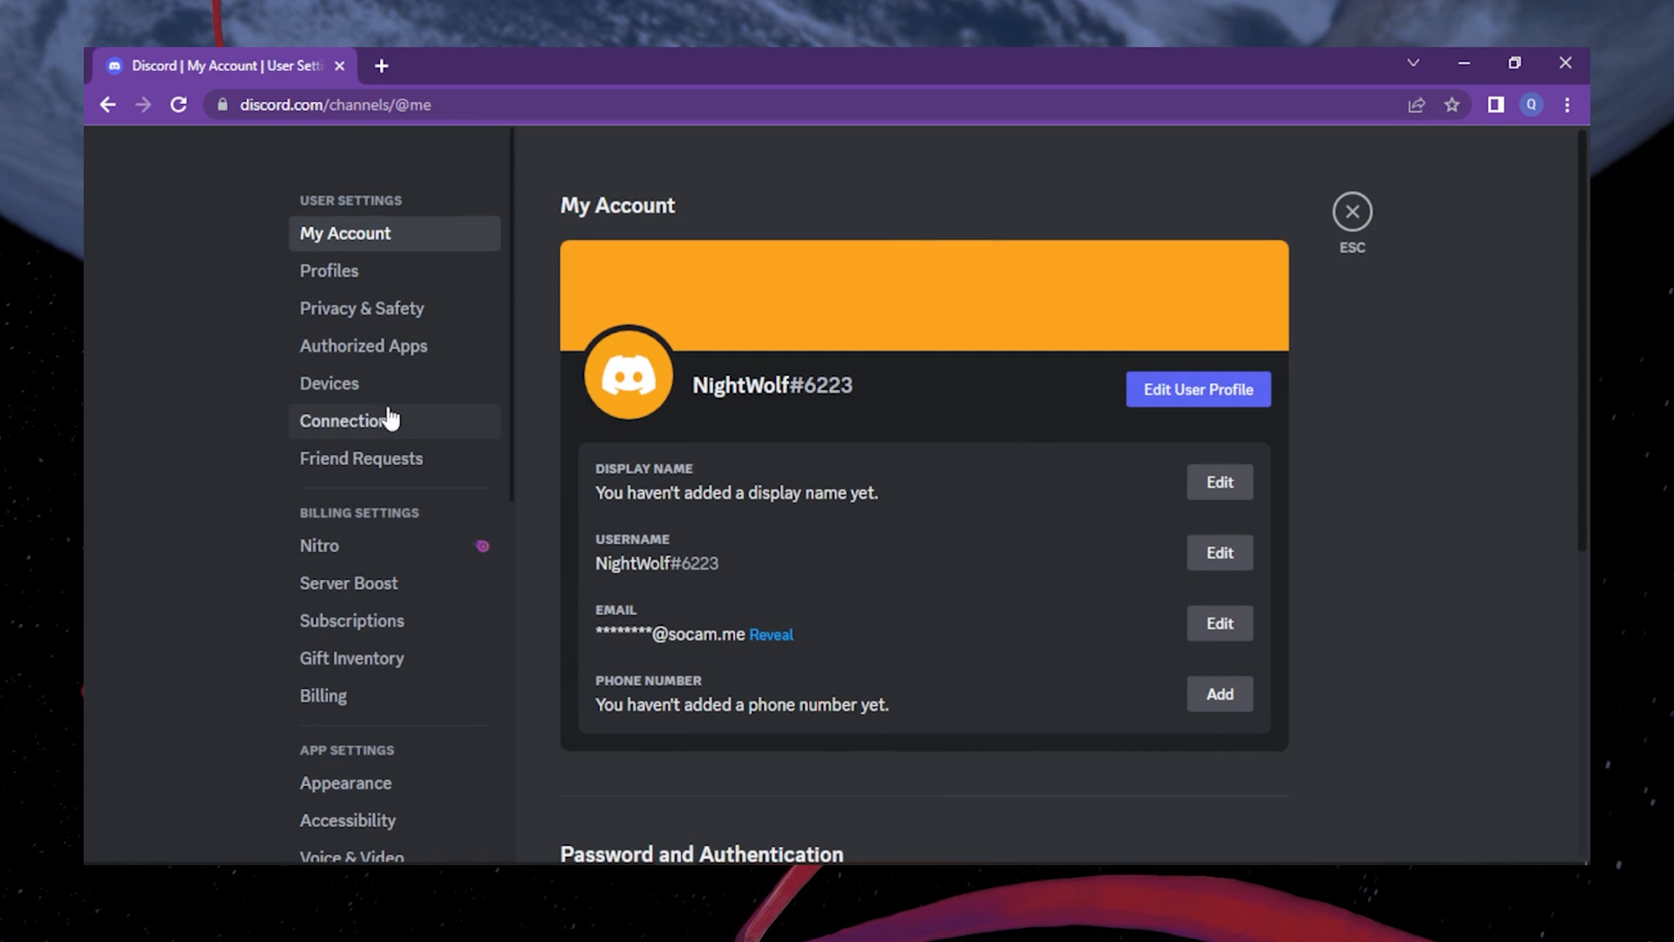
mouse_move(360, 309)
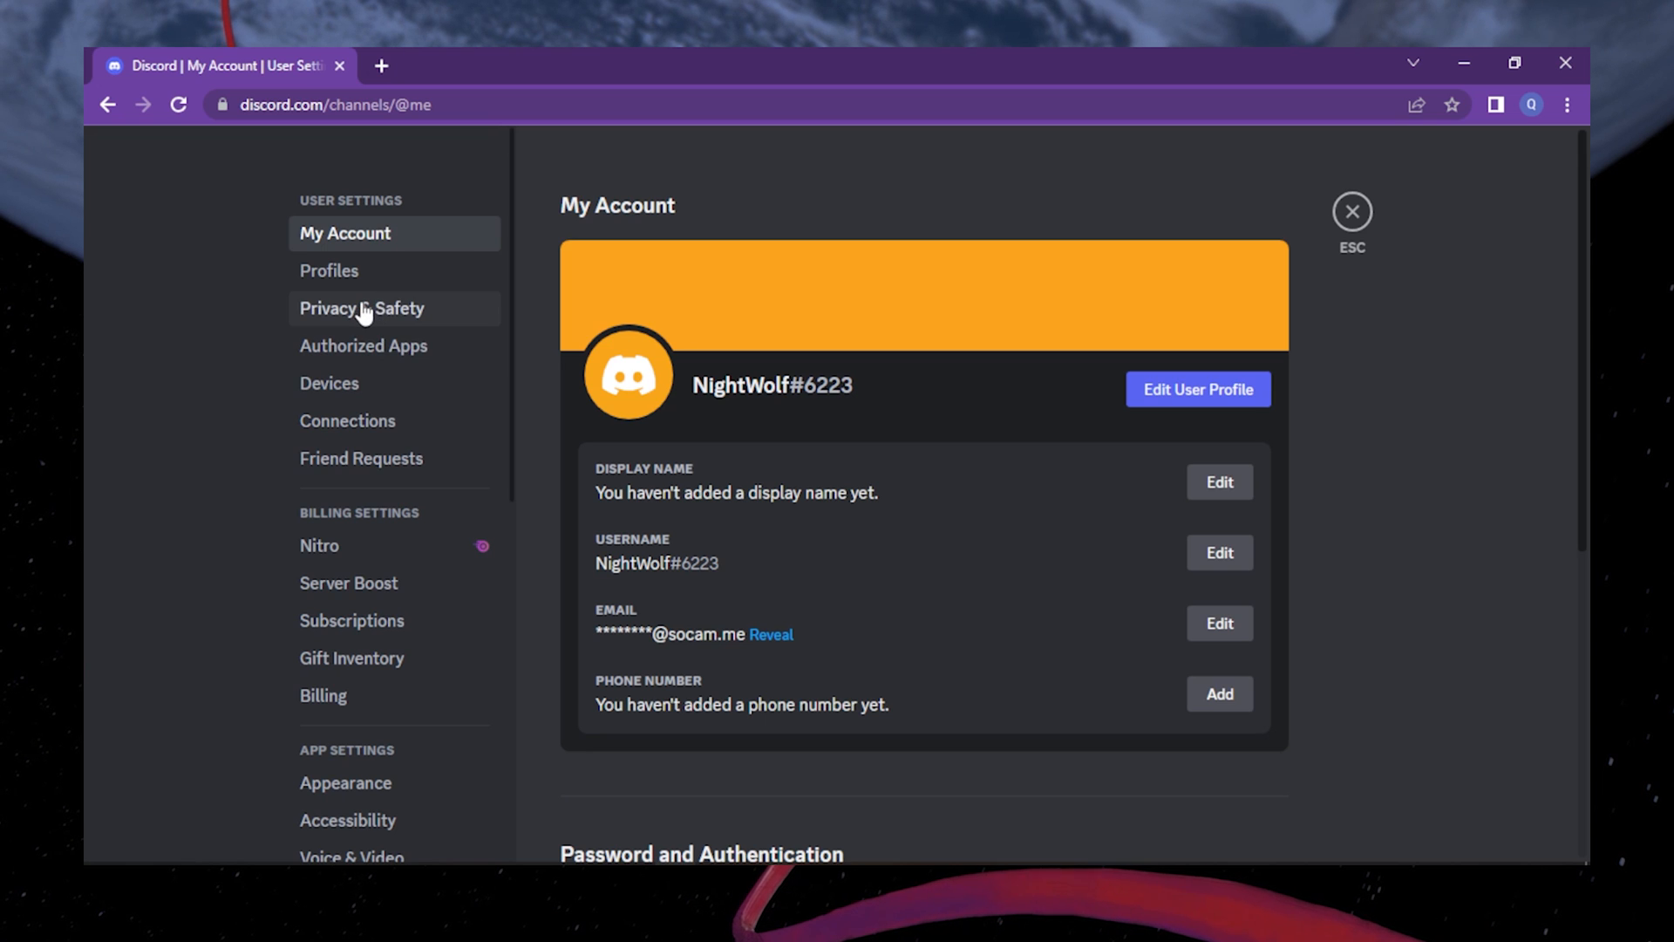
Step: In Privacy & Safety, toggle 'Allow access to age-restricted servers on iOS' on, then off
click(361, 308)
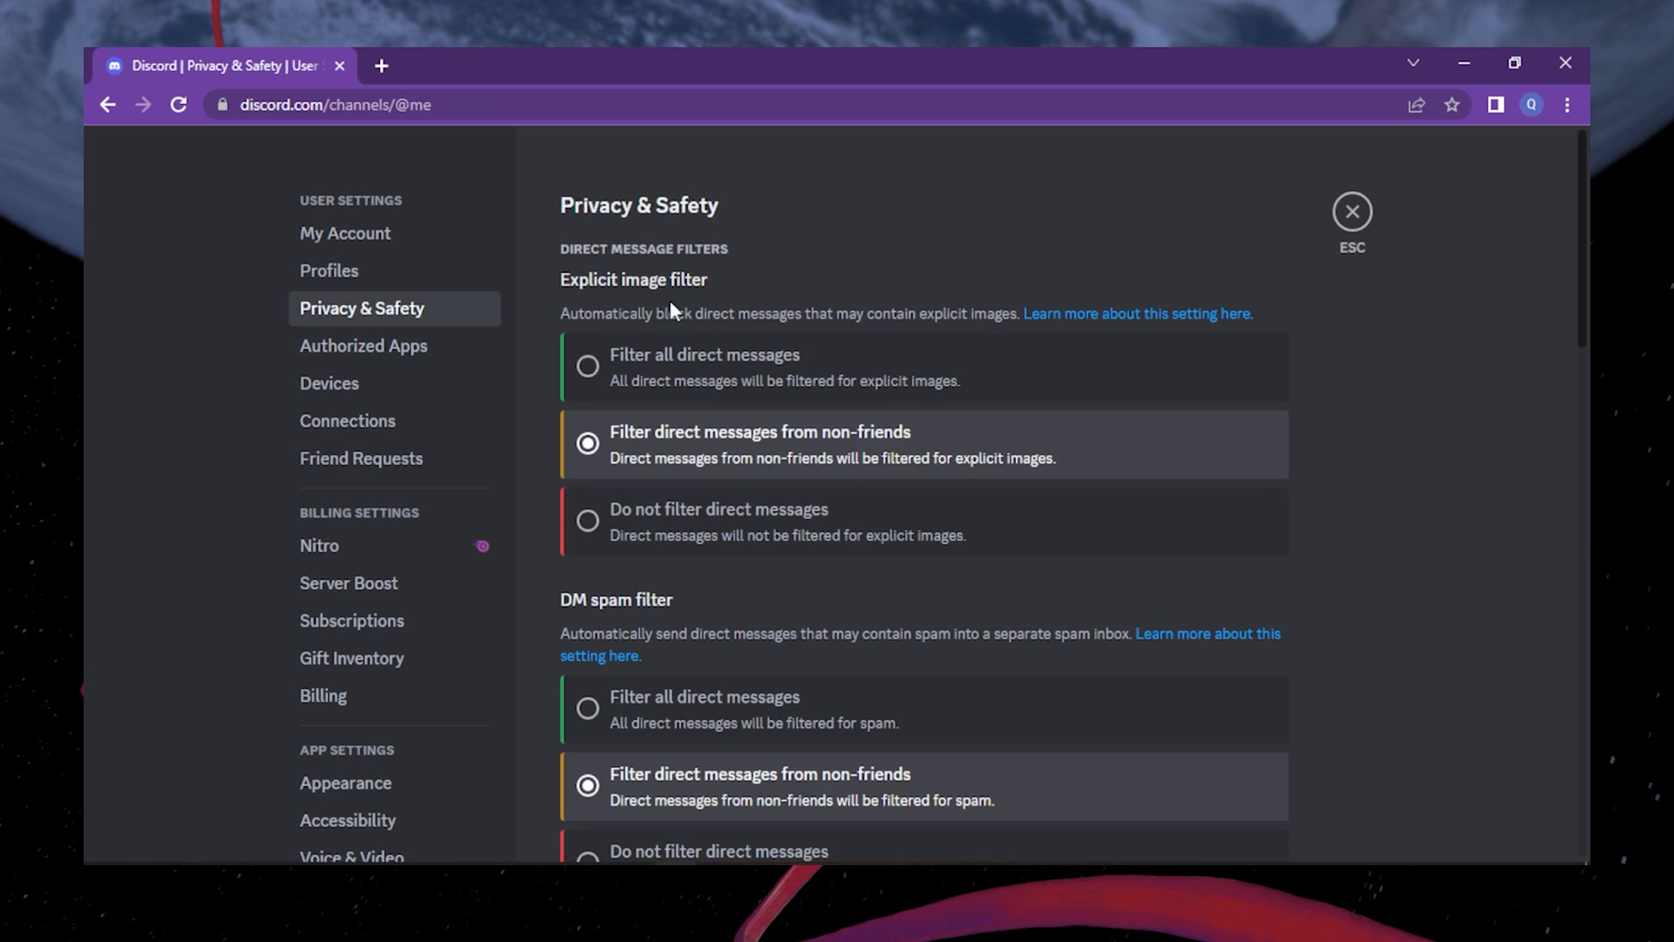
mouse_move(659, 303)
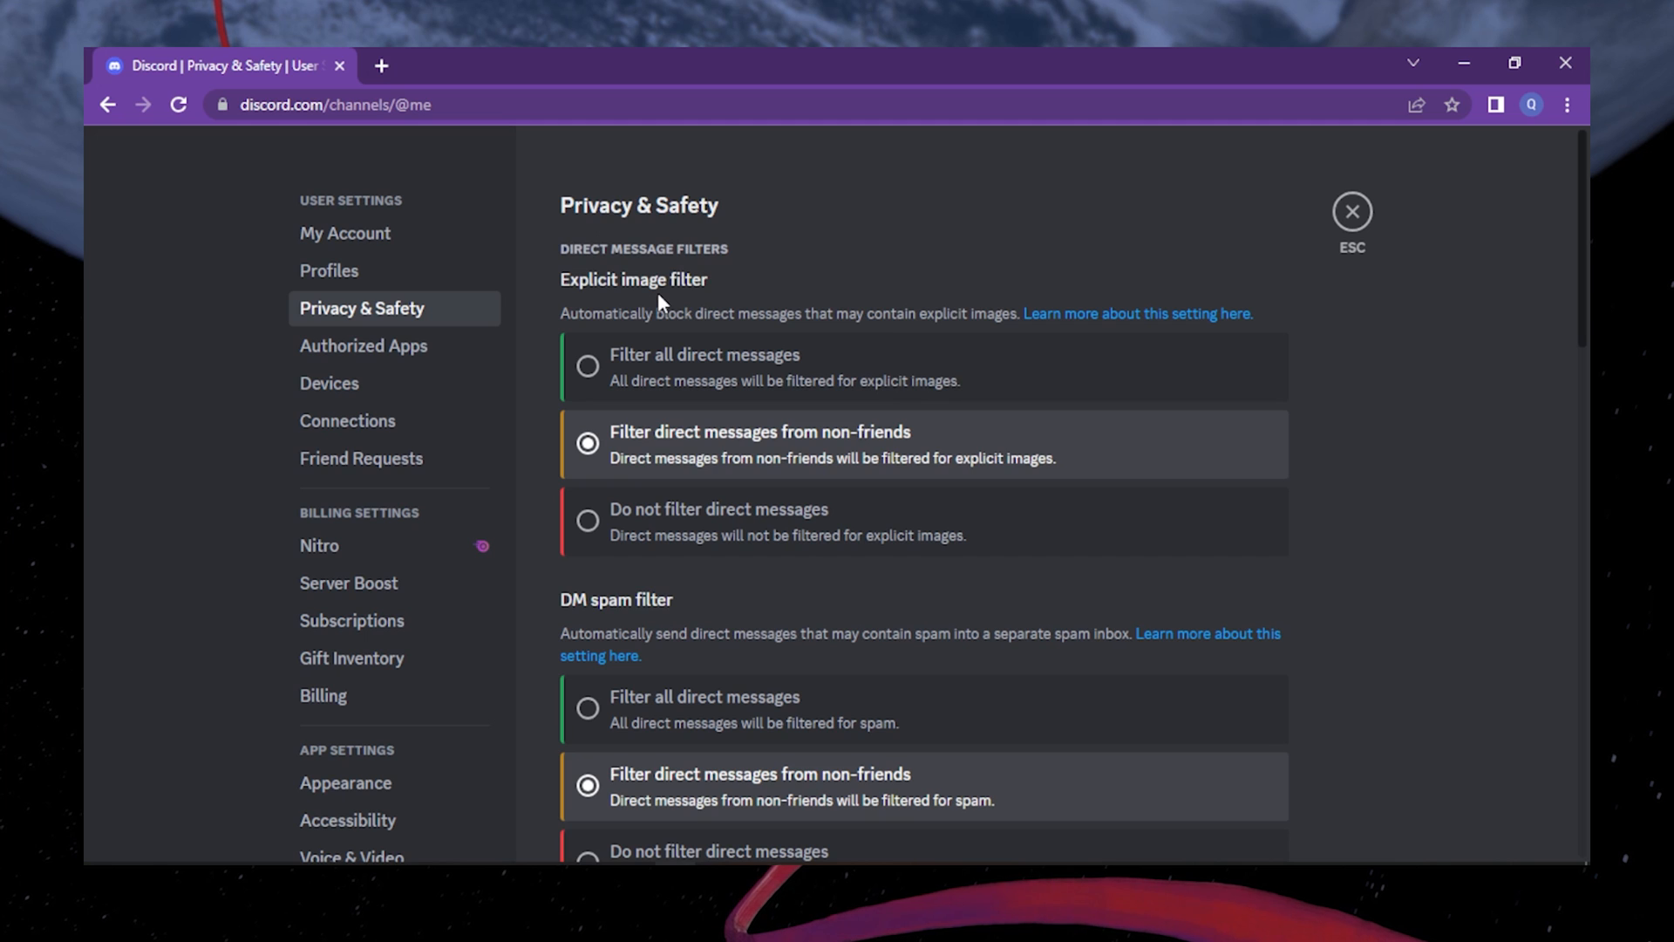
scroll(down, 3)
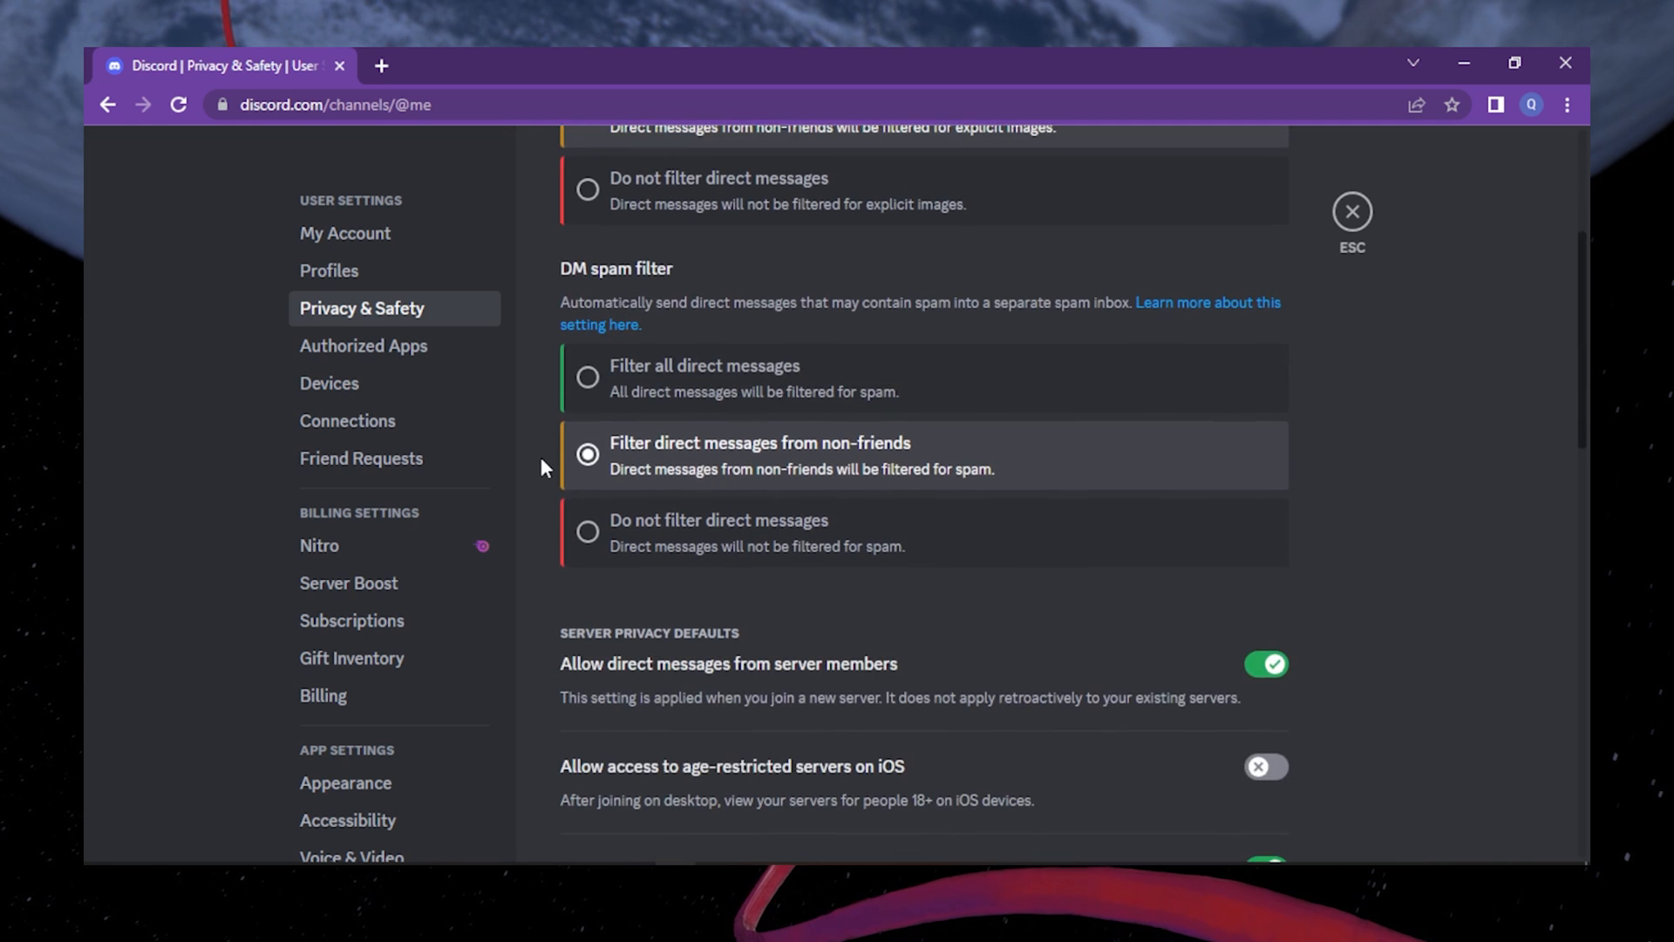
scroll(down, 3)
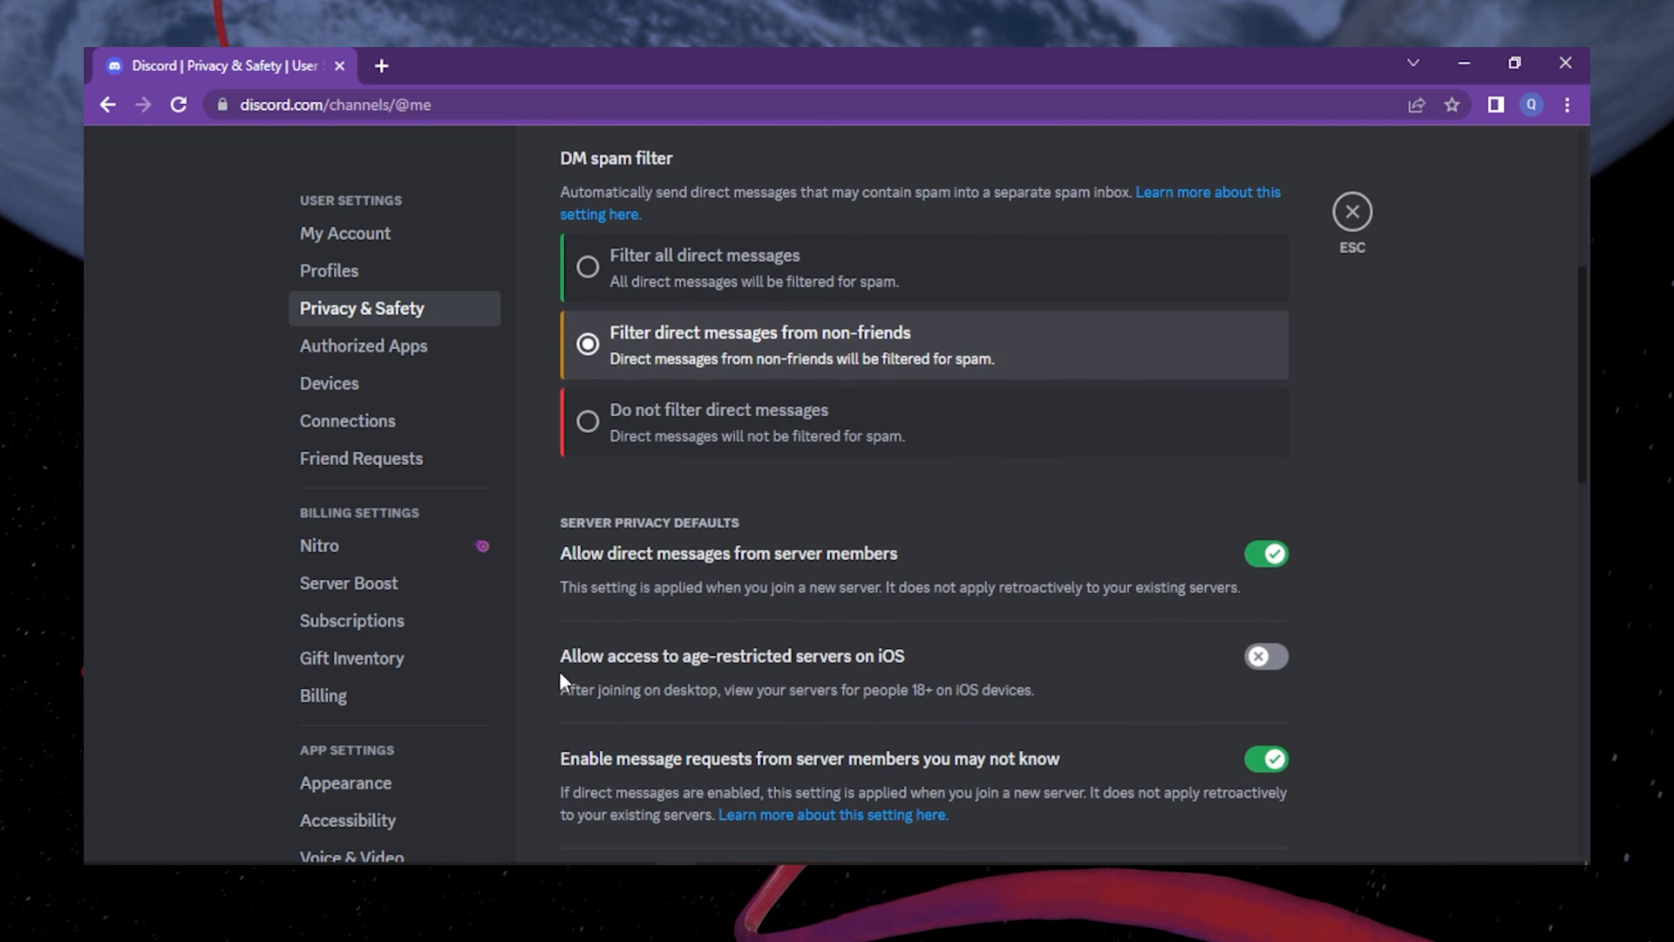
mouse_move(934, 713)
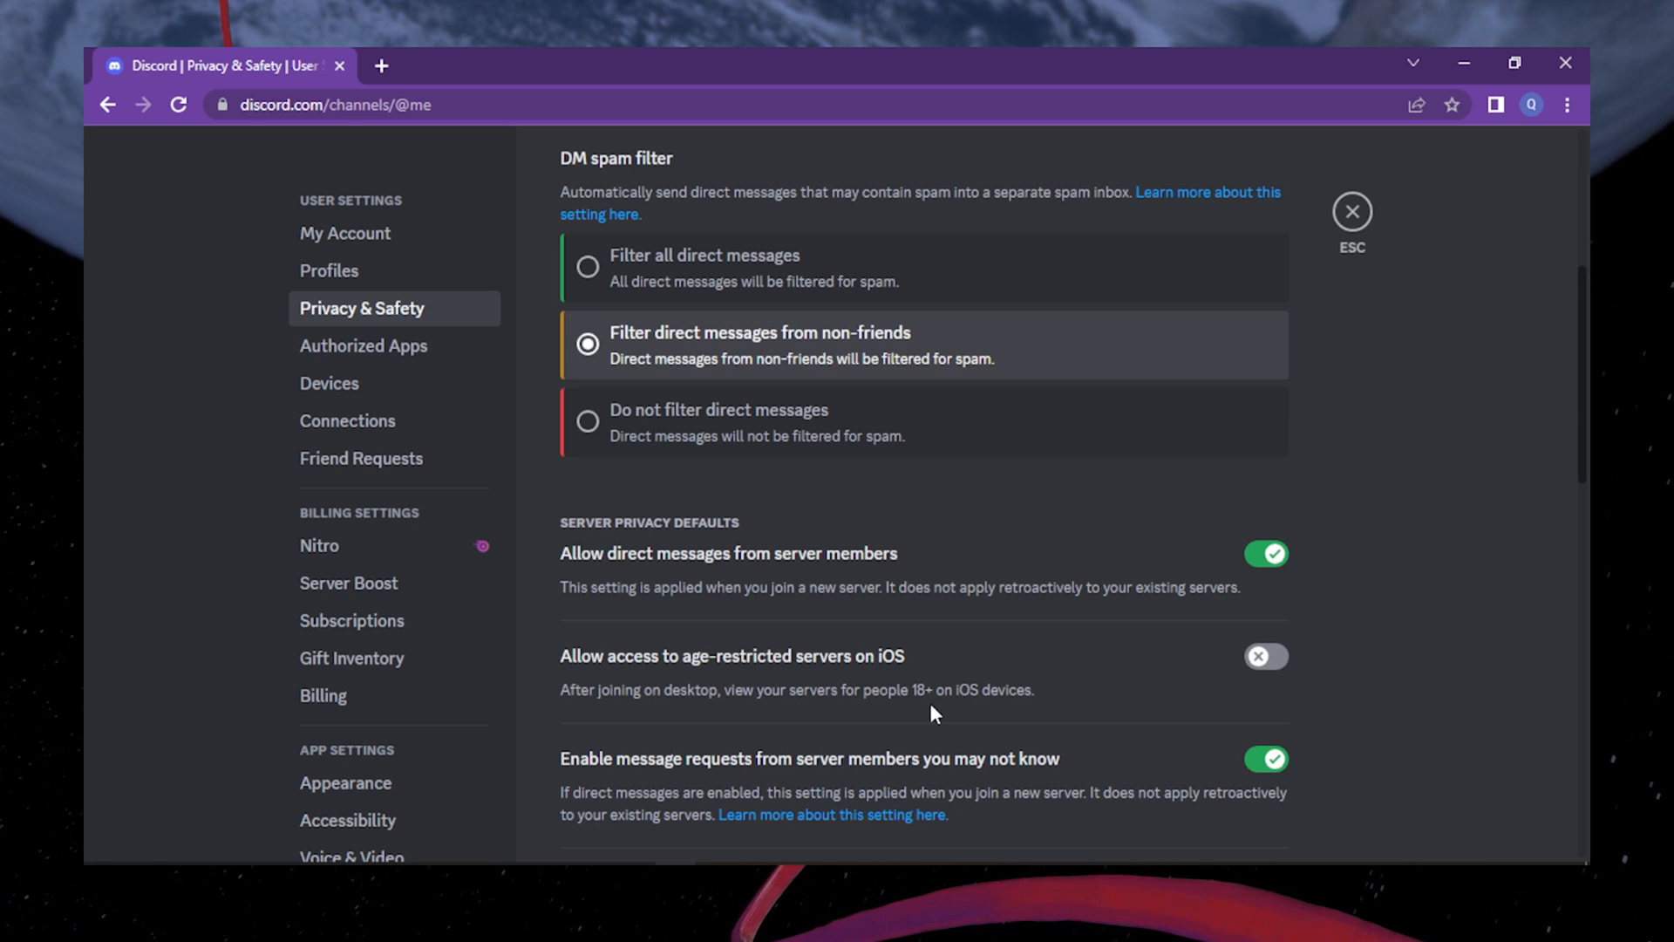
click(1264, 655)
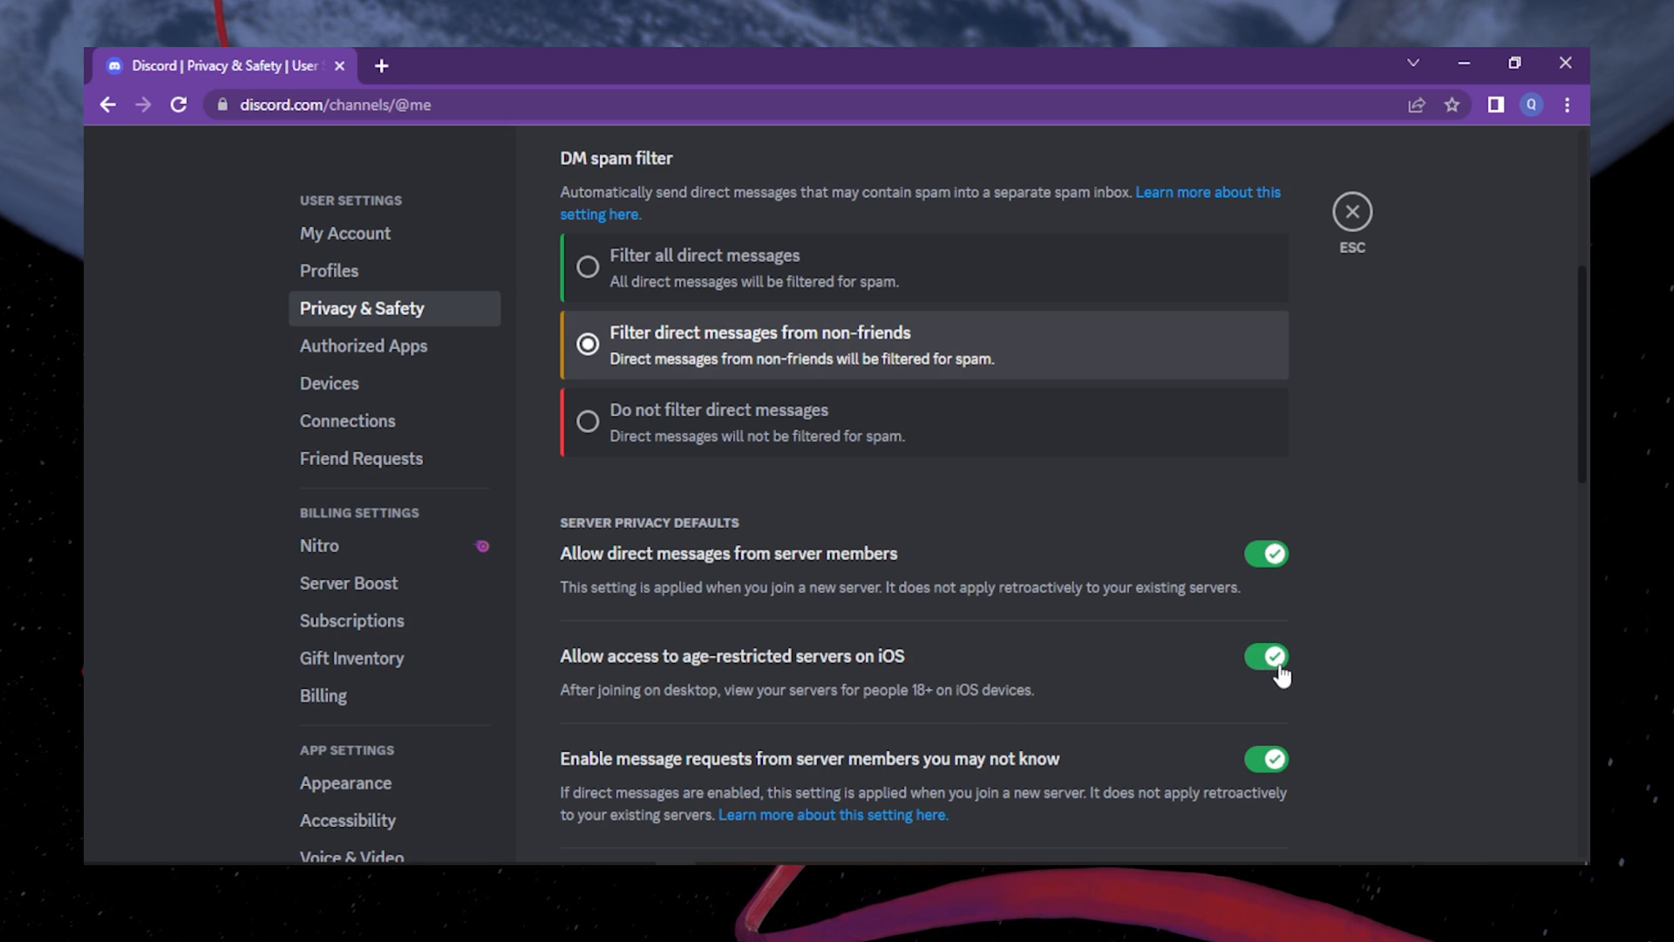
click(1265, 655)
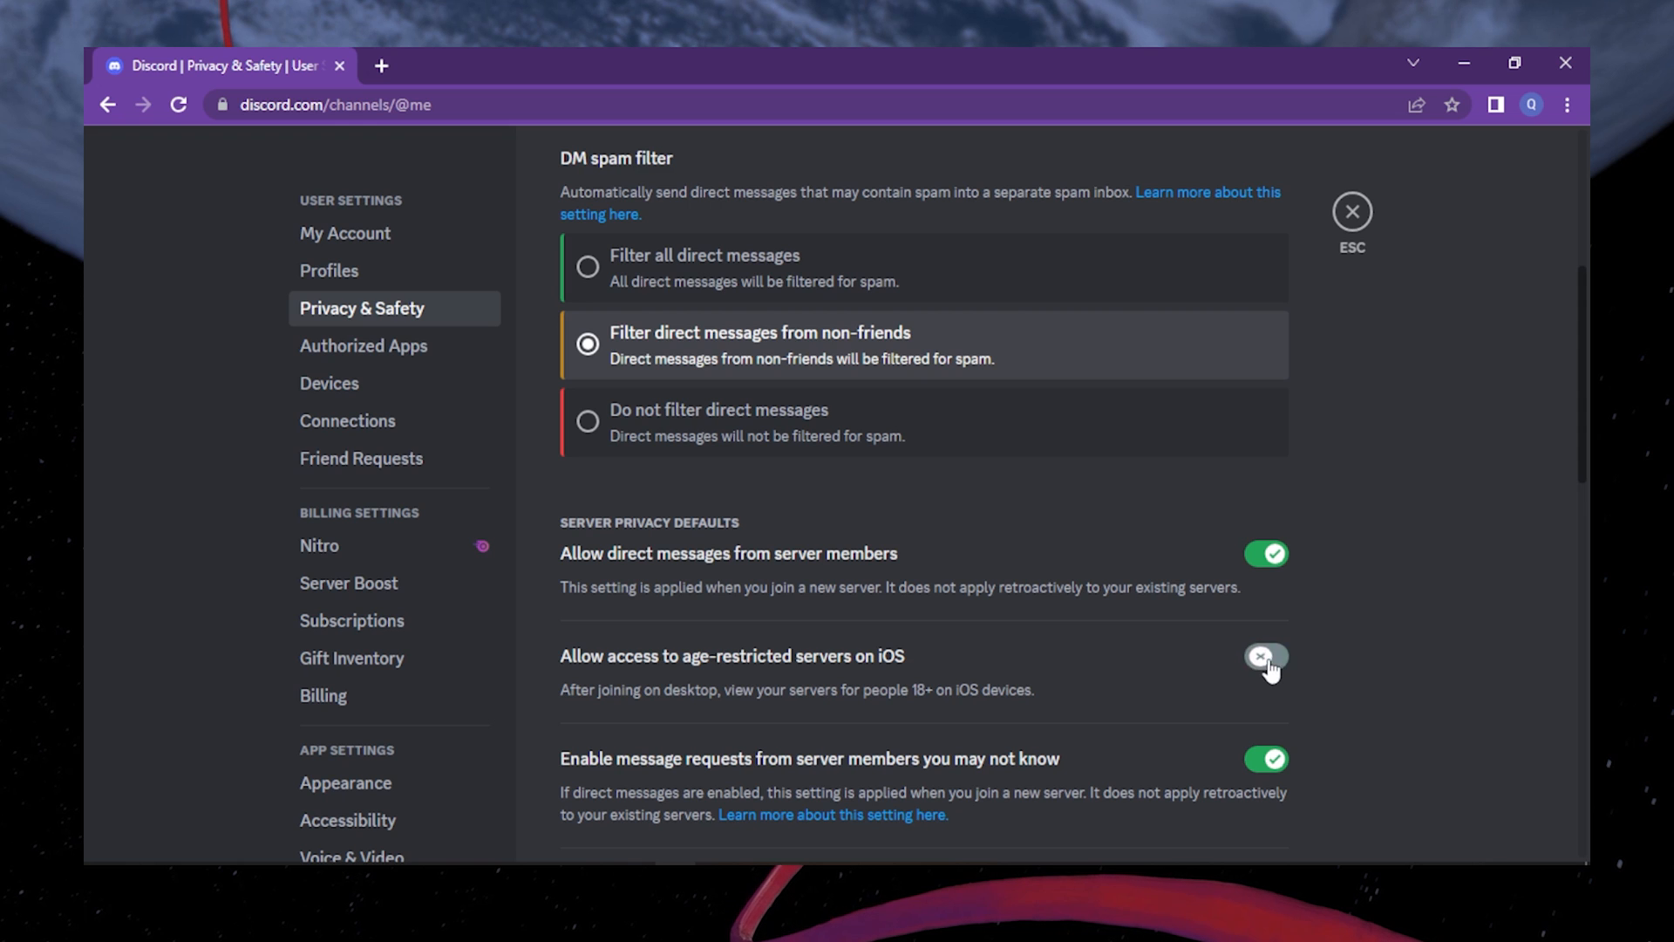